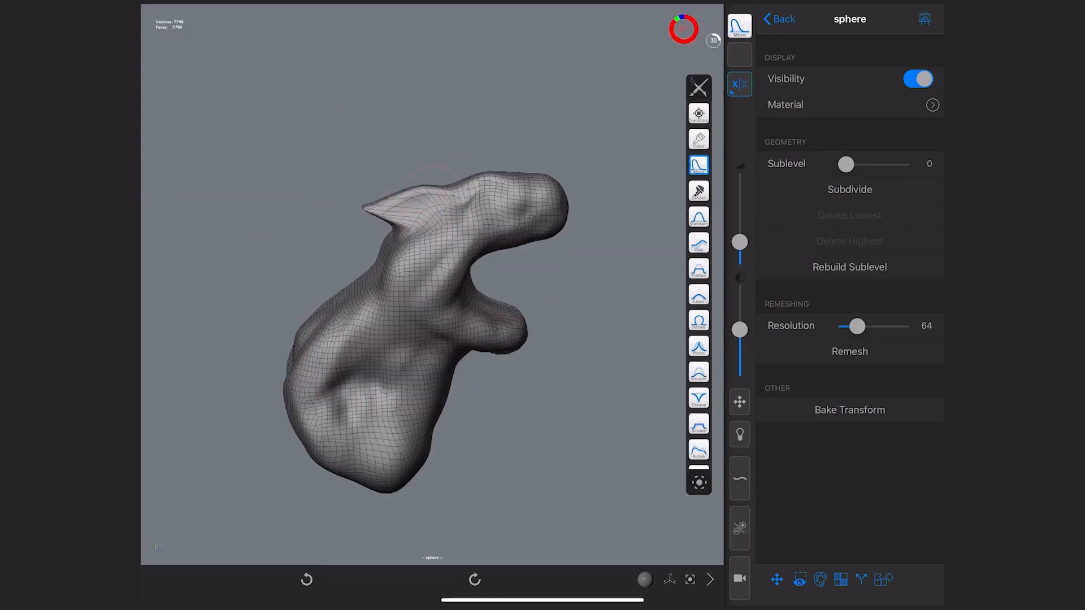
Step: Build up the horn, snout and skin folds on the sphere with the Clay brush
click(849, 350)
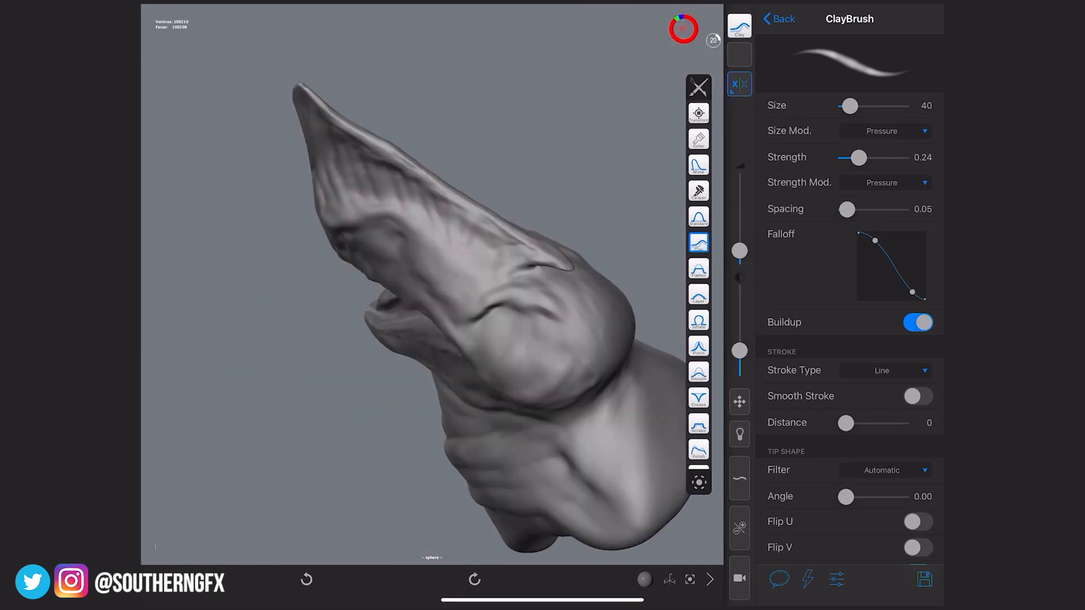
Step: Subdivide to sublevel 1 and carve the mouth cavity and jaw wrinkles with the Clay brush
click(698, 166)
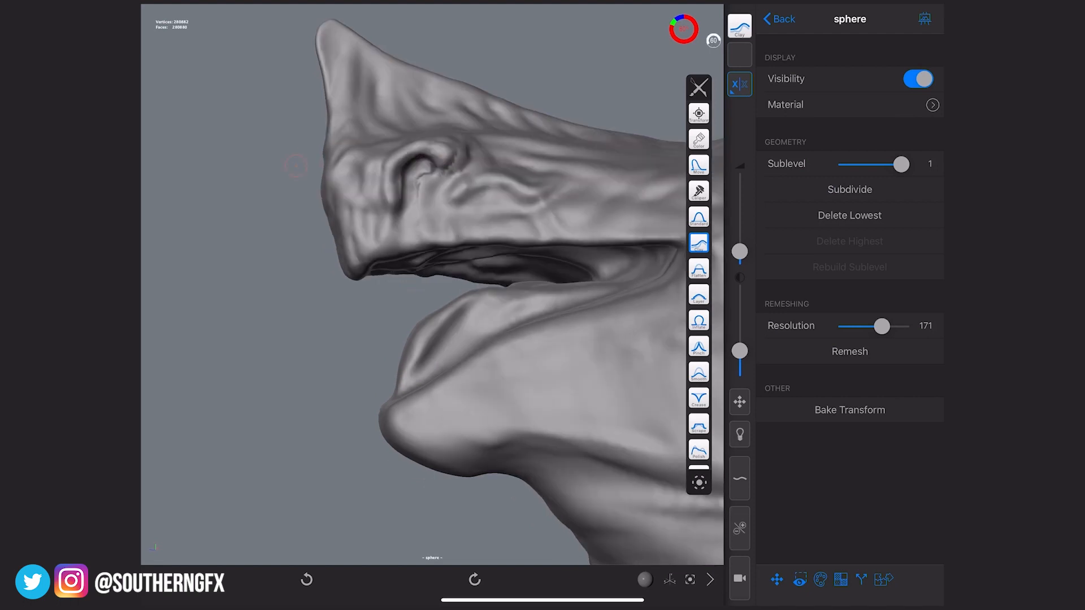
click(739, 29)
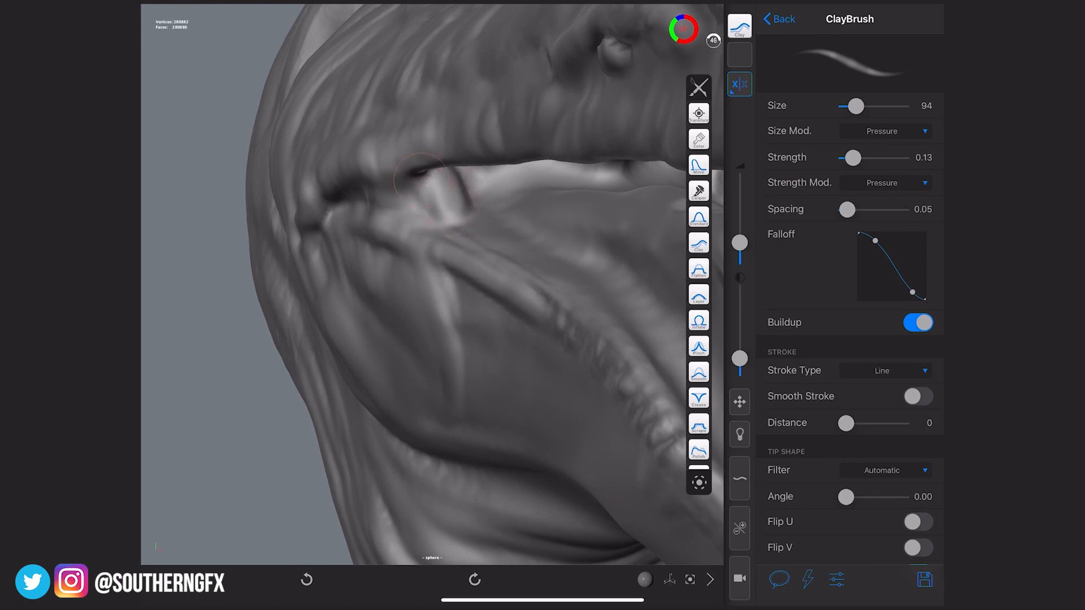
Step: Subdivide to sublevel 2 and dab small round bumps across the brow and cheek
click(698, 395)
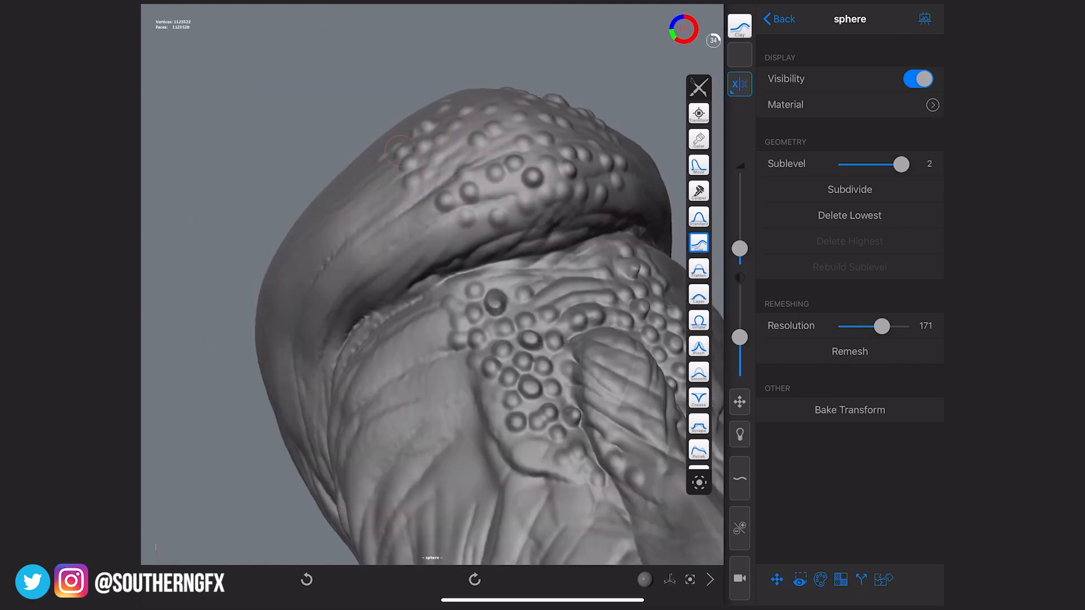
Step: Blend the bumps and wrinkles over the crest and neck with the Smooth brush
drag(415, 277, 345, 208)
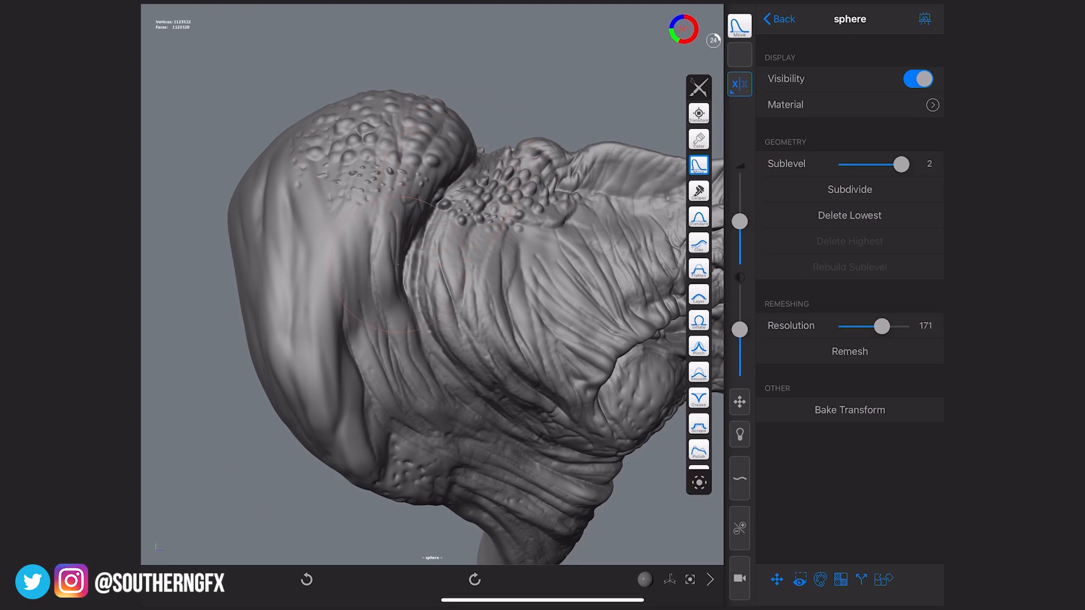
Step: Crease around the eye and add a torus object sculpted into pointed teeth along the jaw
click(777, 20)
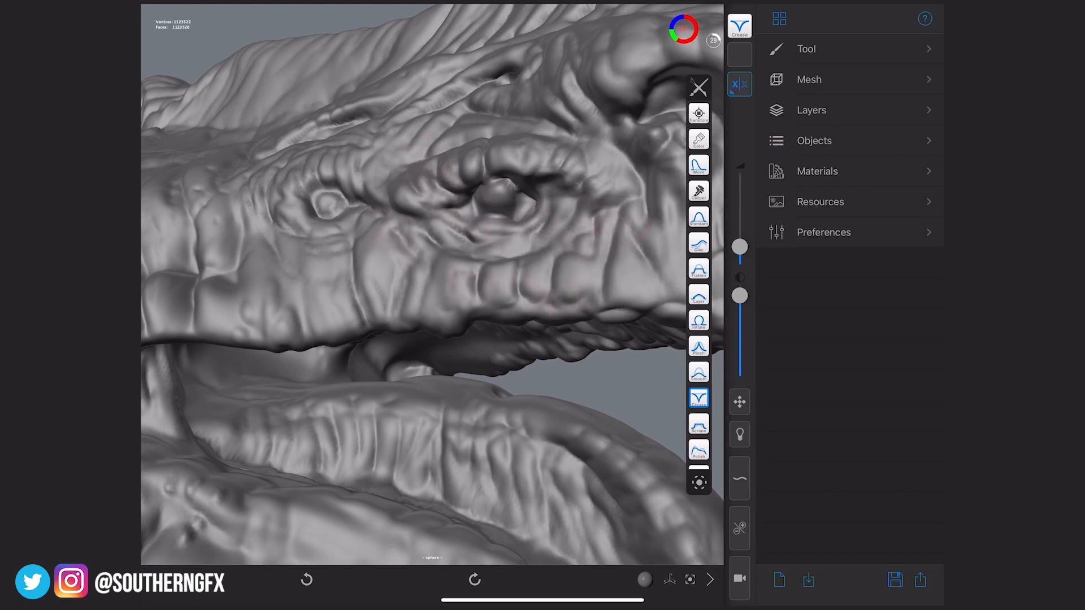
click(809, 80)
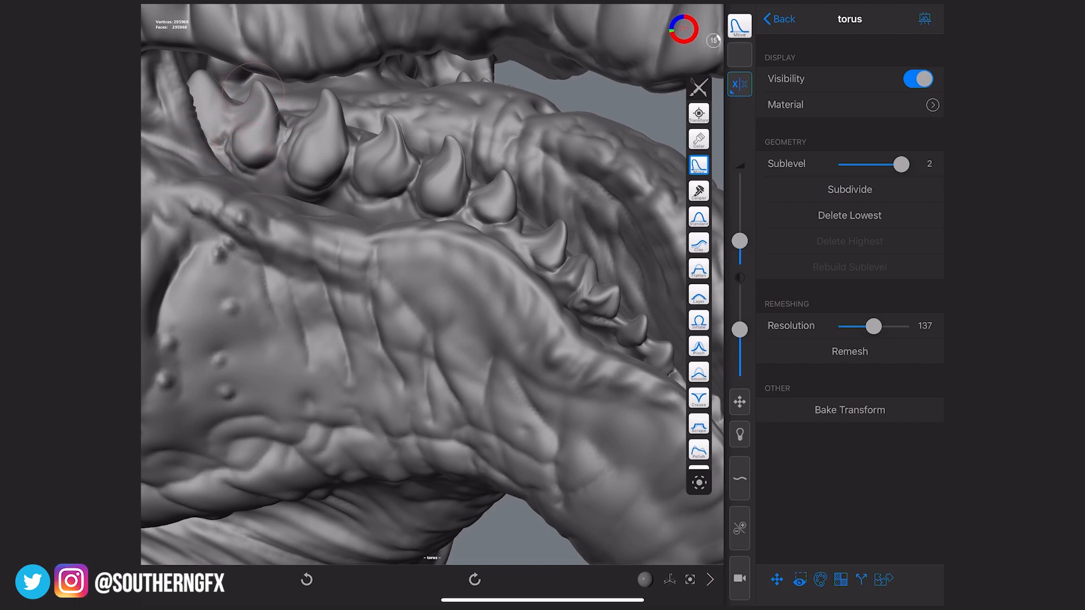
Step: Select the teeth object and paint it a yellowish ivory tone
click(777, 20)
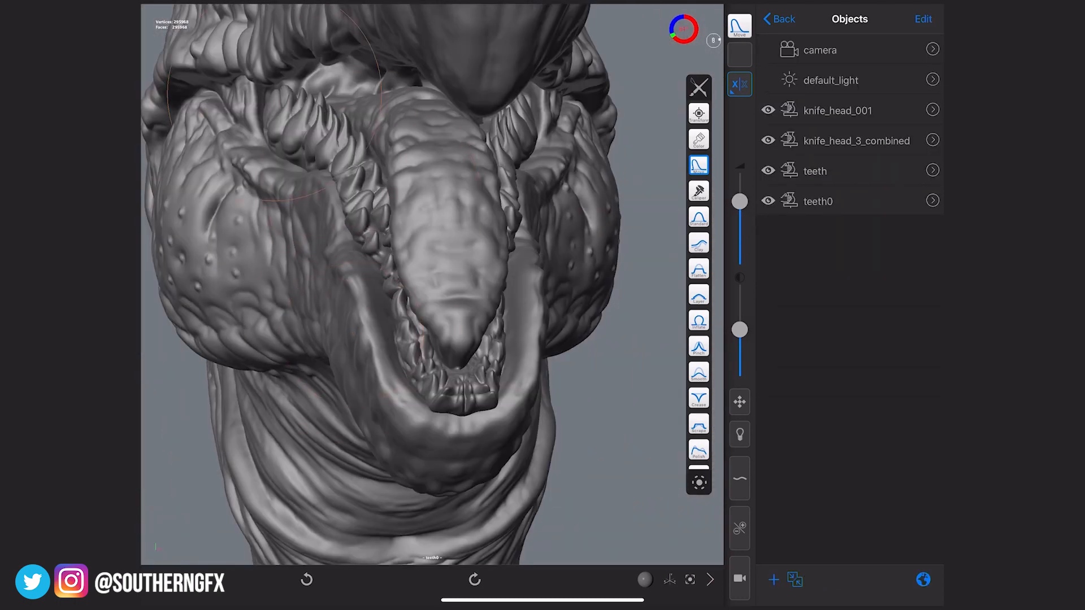
click(698, 140)
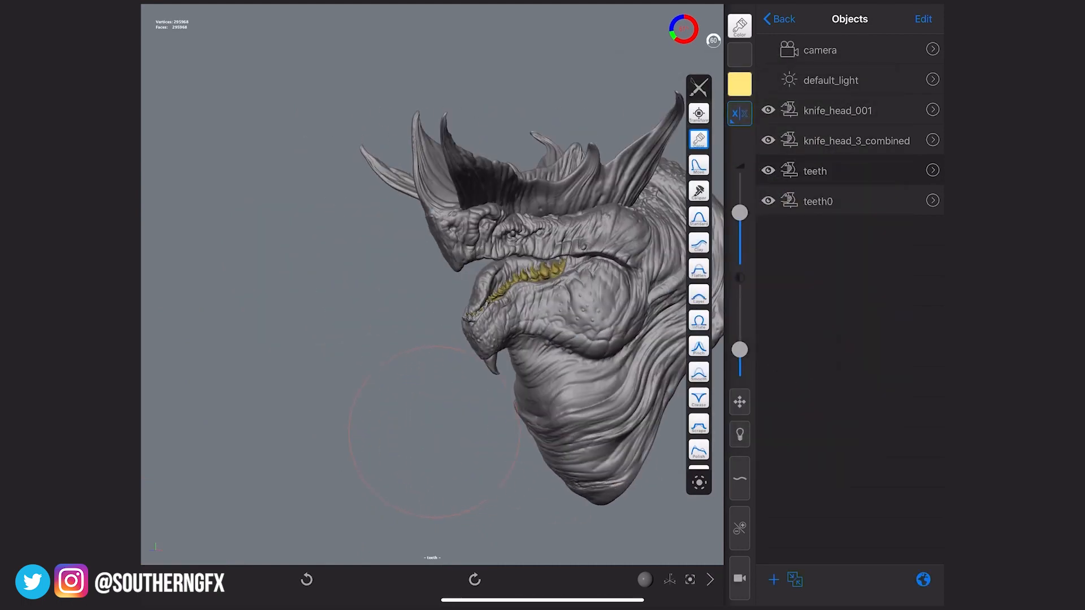
click(739, 85)
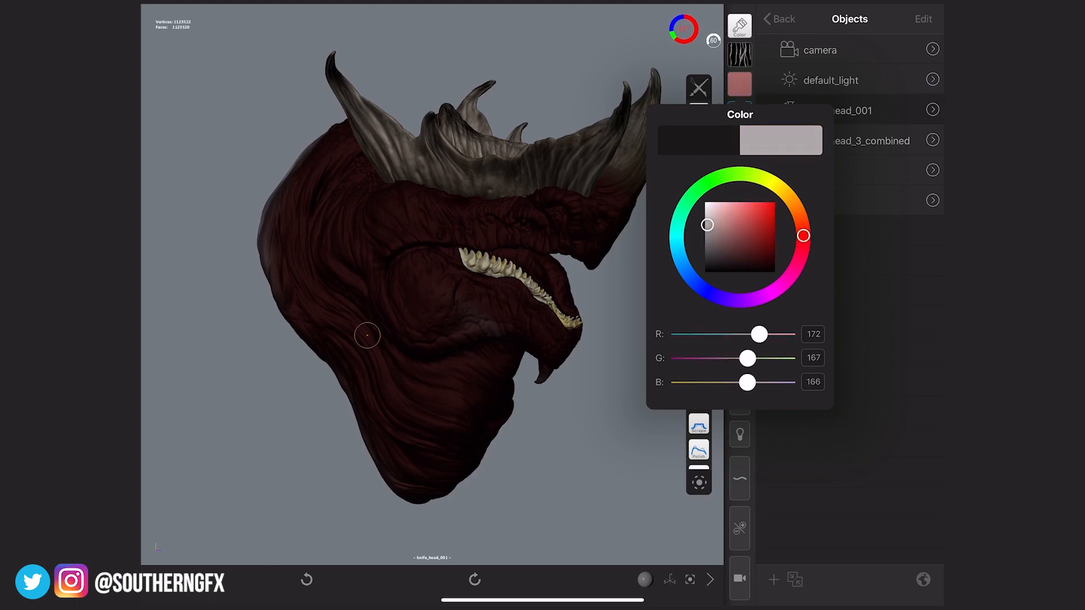
Step: Paint knife_head_001 with dark red skin and pale grey (R172 G167 B166) horns
click(698, 88)
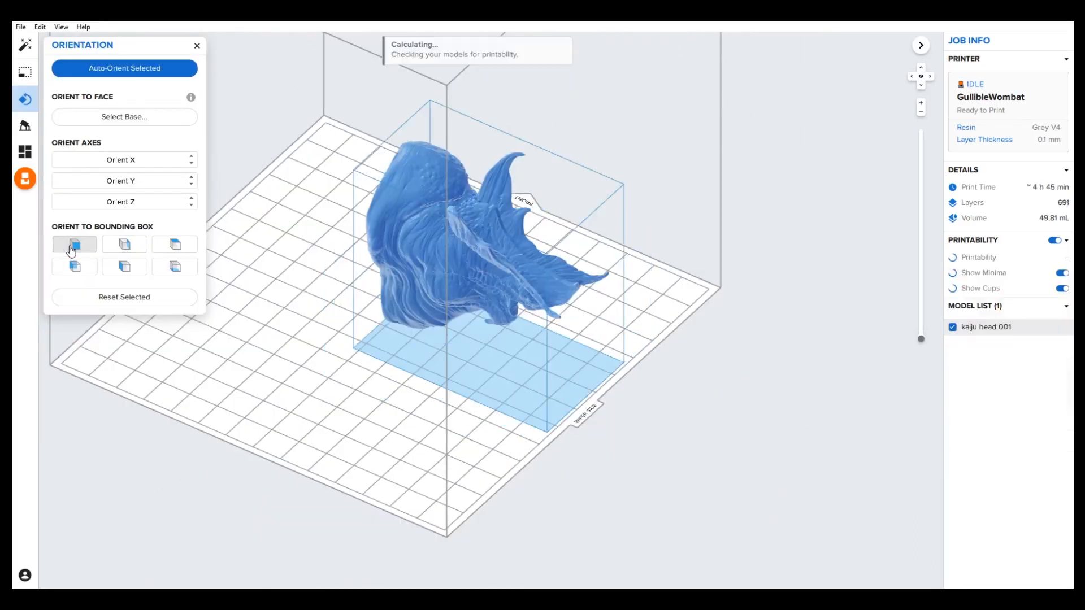
Step: Reorient the imported head with Orient to Bounding Box presets
click(75, 244)
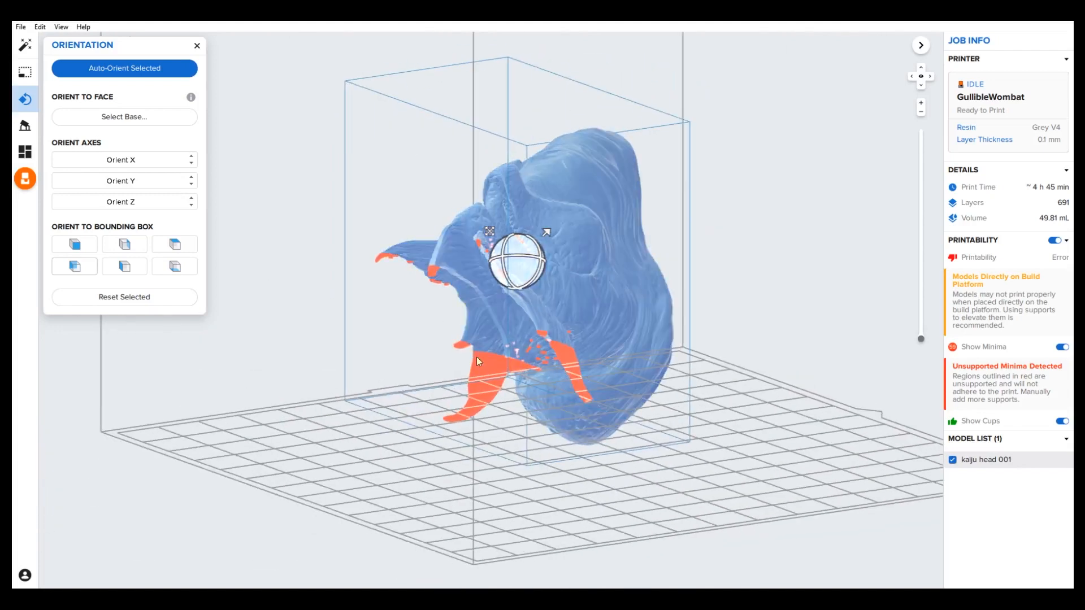
click(174, 267)
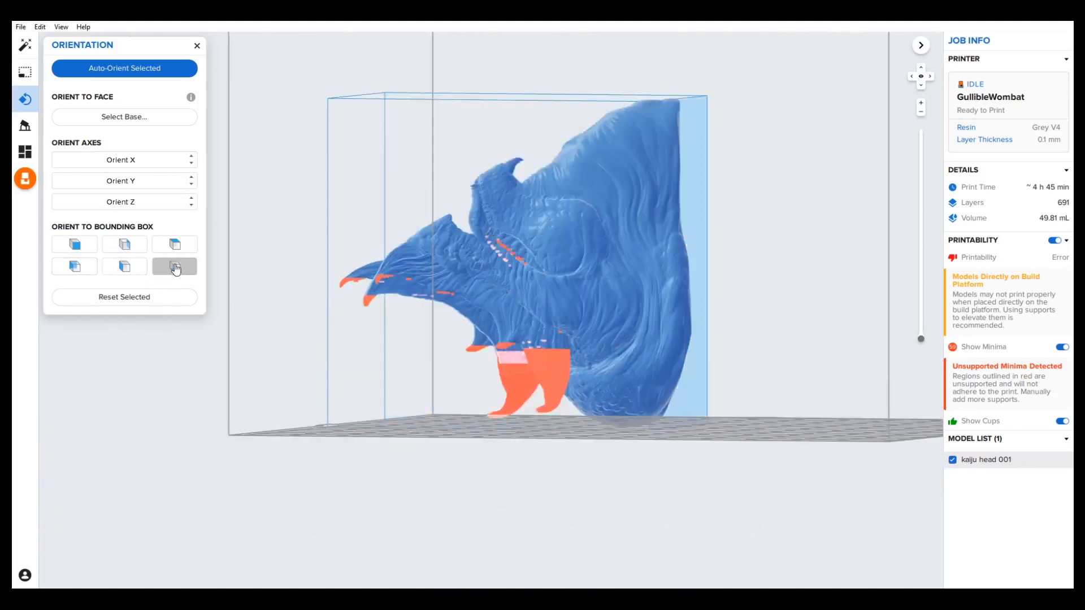
Step: Choose the bounding-box preset that lays the head on its back on the platform
click(175, 267)
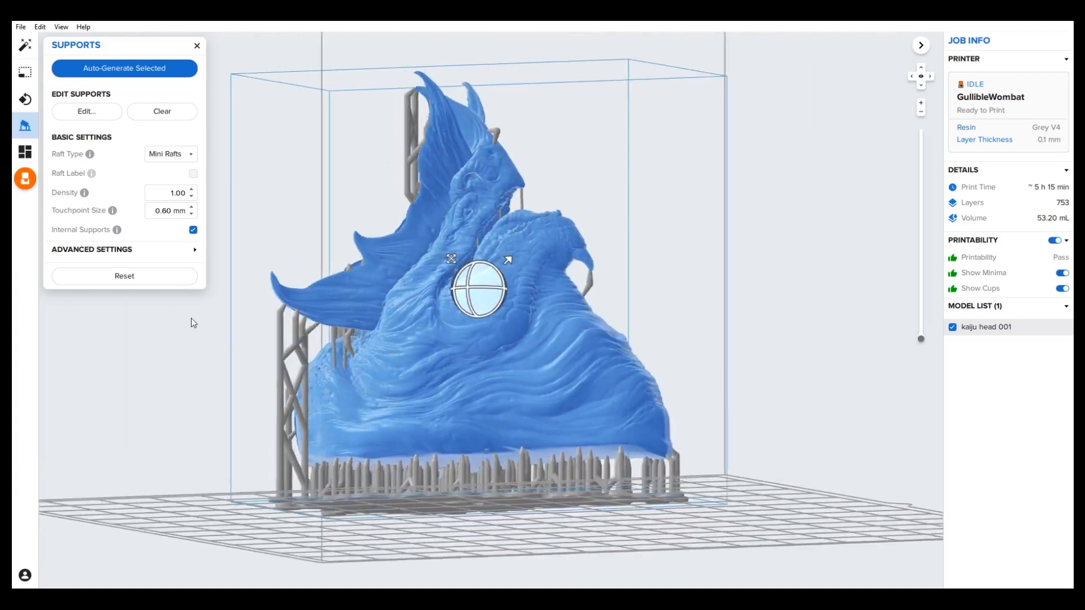
Step: Auto-generate Mini Raft supports at density 1.00 and inspect the supported head from above
drag(485, 277, 485, 414)
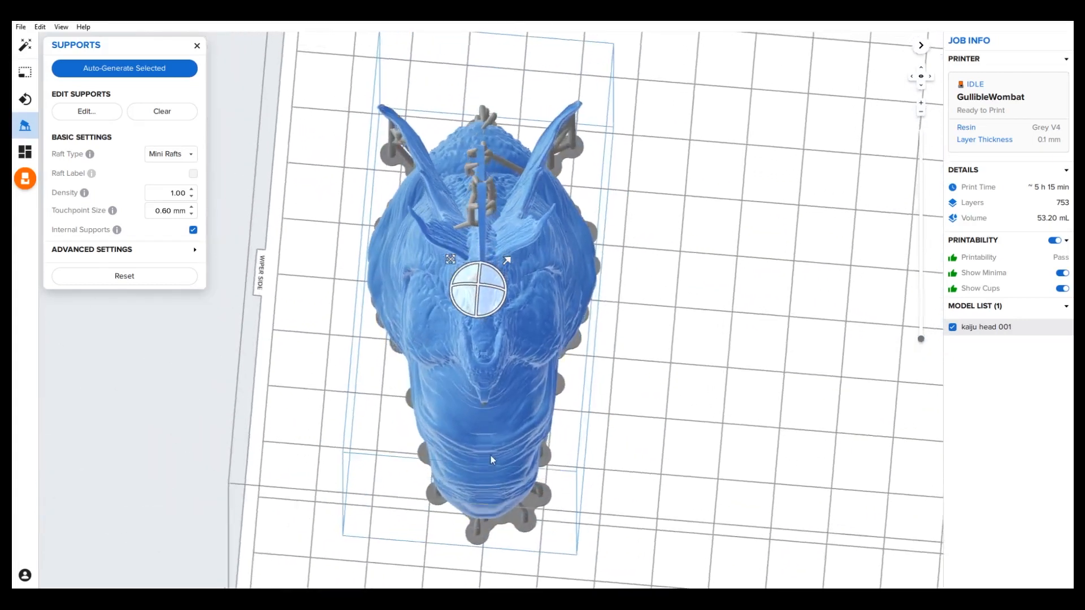